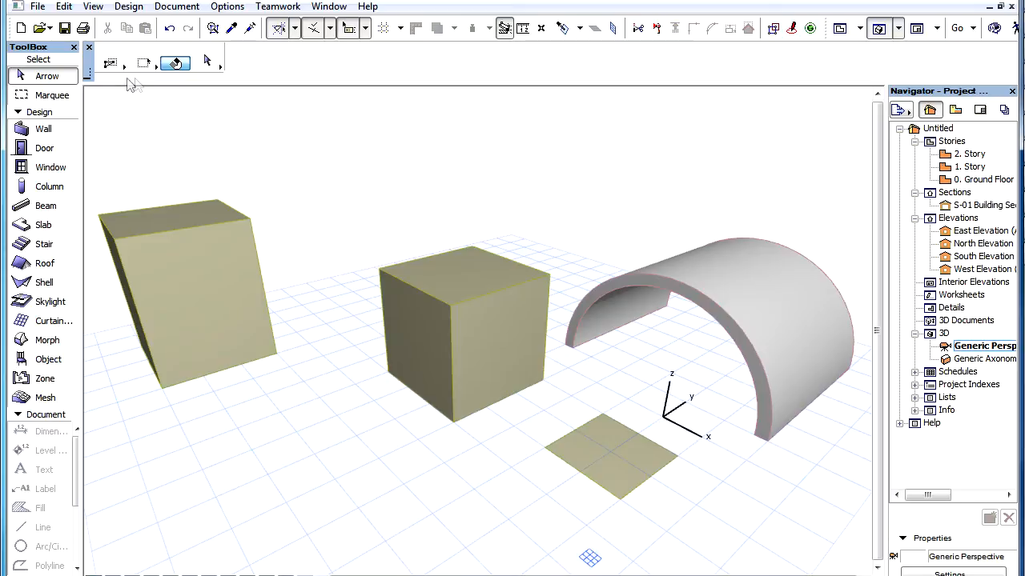
mouse_move(176, 84)
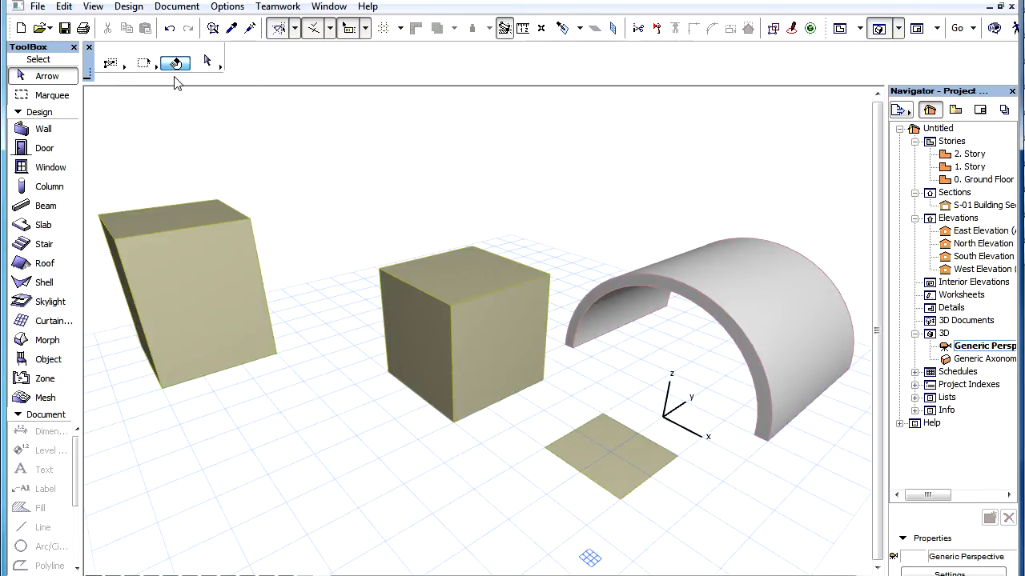
mouse_move(248, 336)
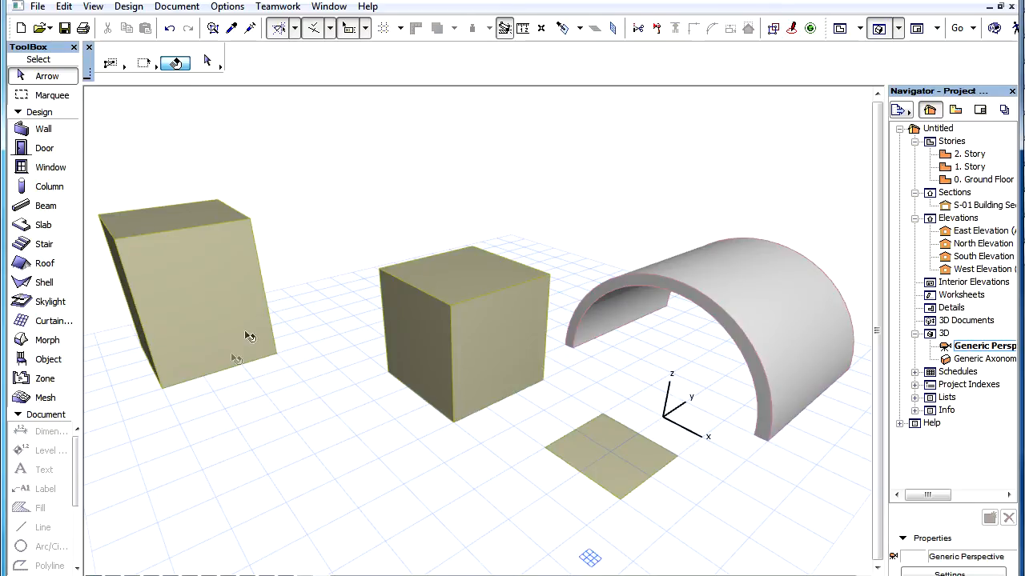
mouse_move(63, 370)
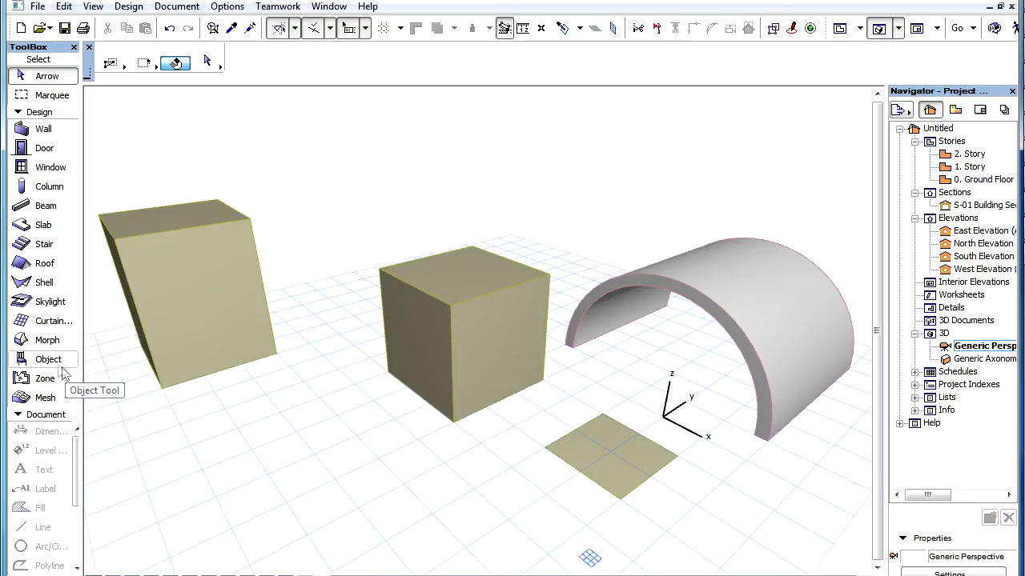
Activate the Morph tool so its default creation settings load in the Info Box
left_click(48, 339)
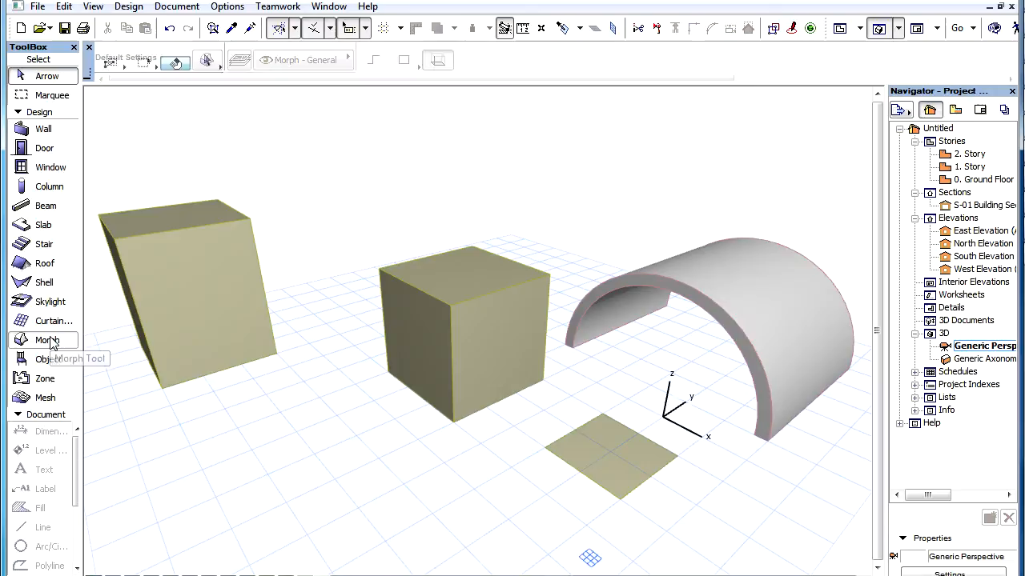
left_click(48, 339)
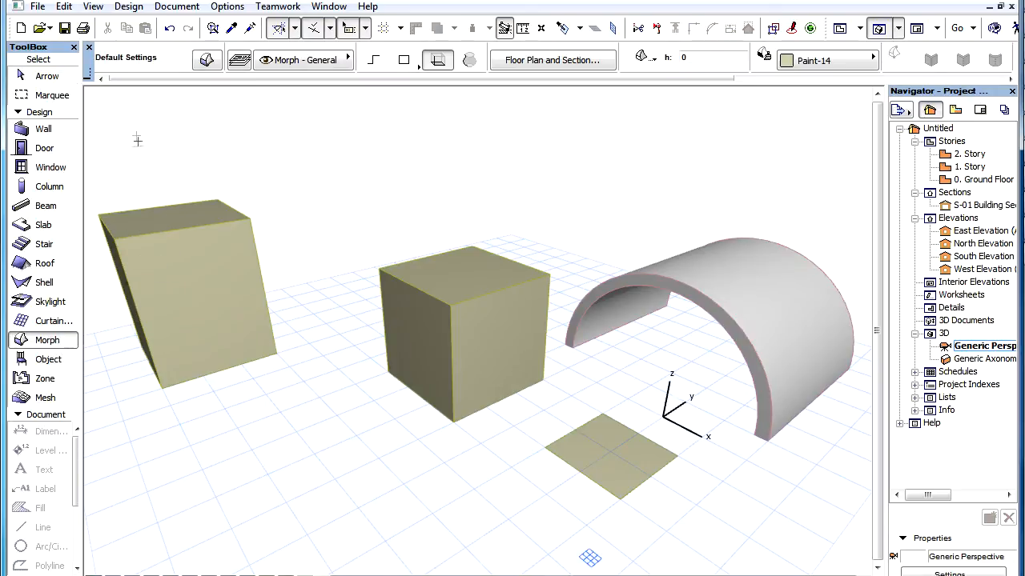
mouse_move(115, 90)
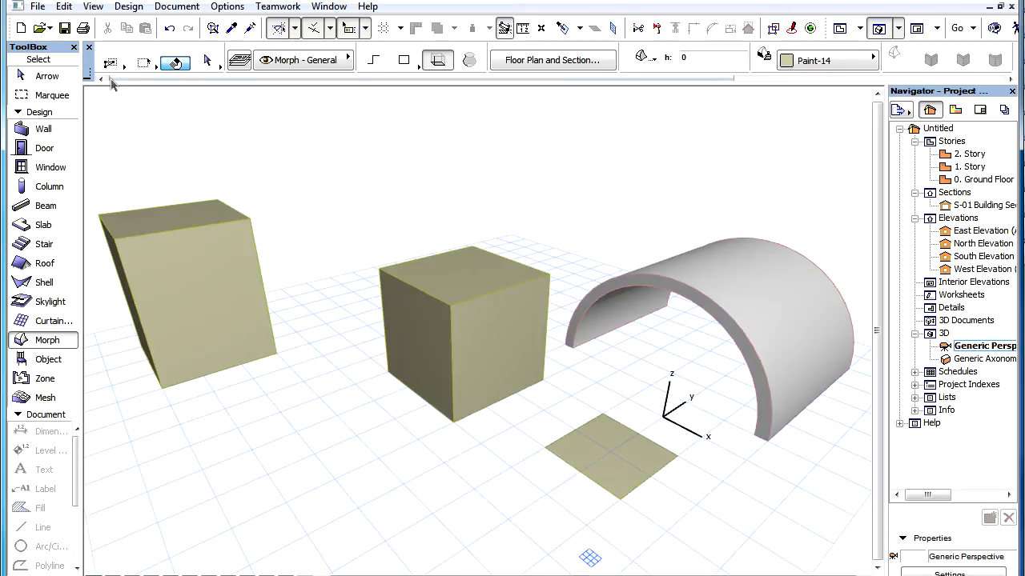
mouse_move(157, 87)
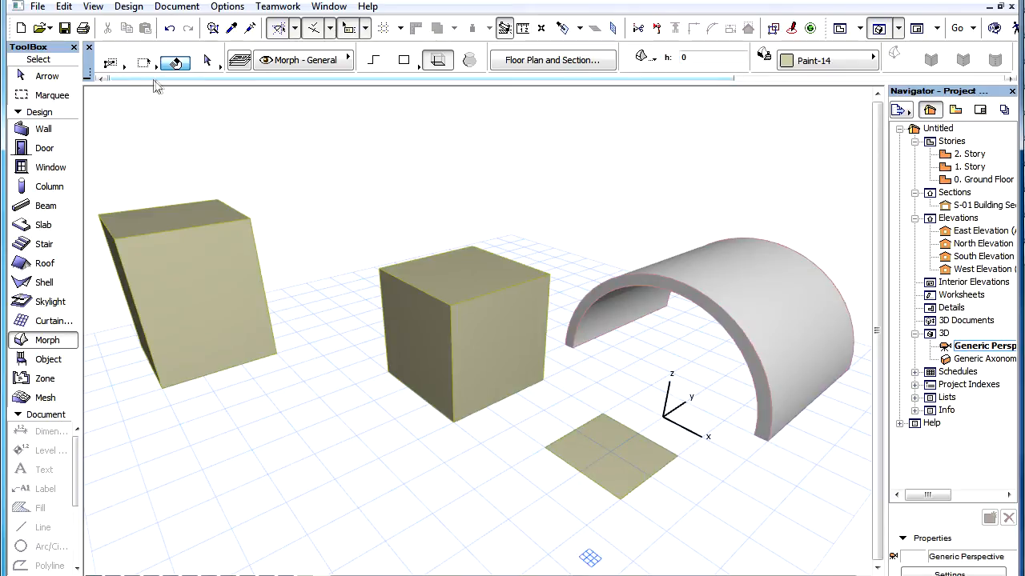
mouse_move(184, 87)
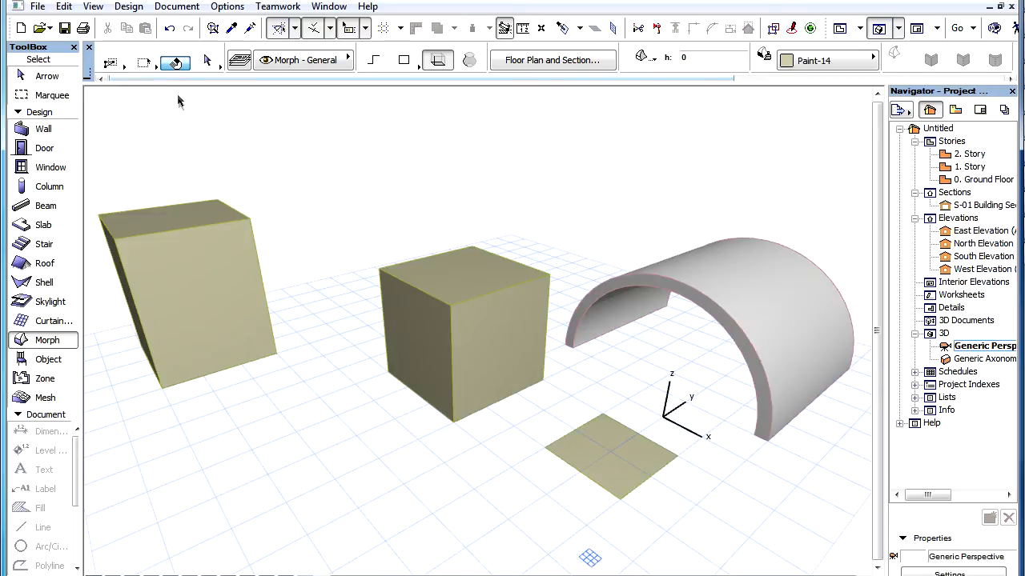
mouse_move(291, 199)
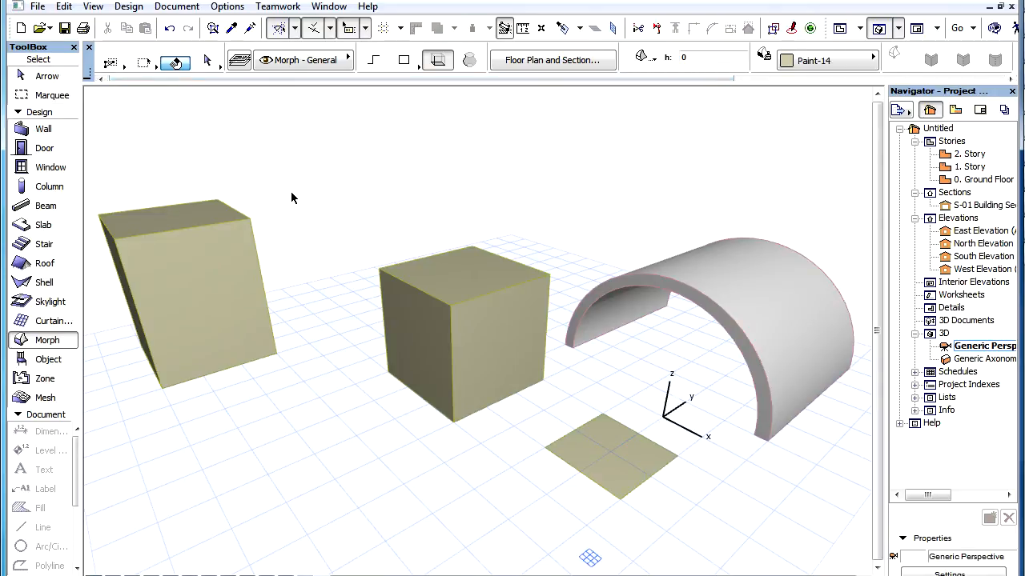
mouse_move(144, 92)
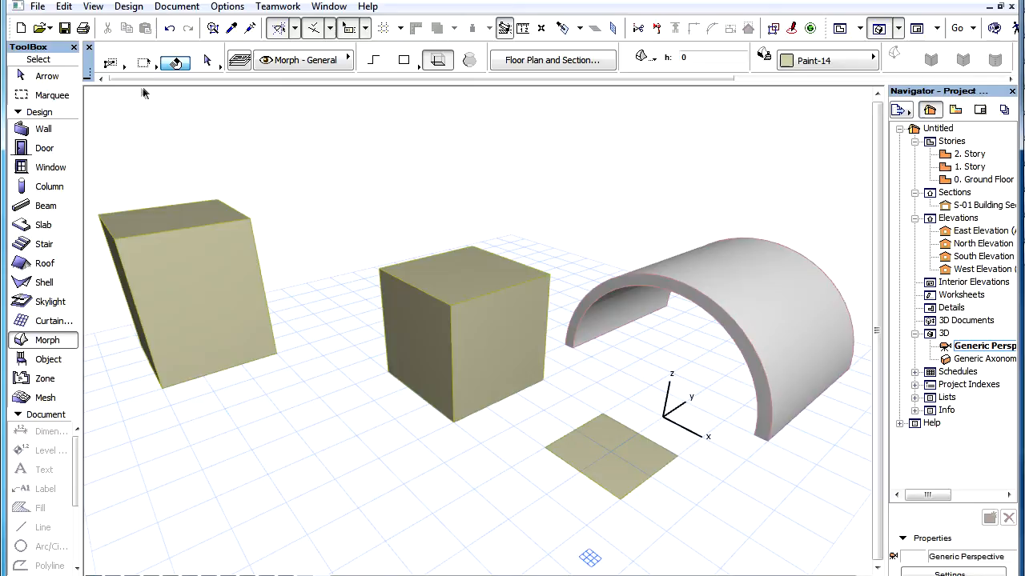
mouse_move(141, 91)
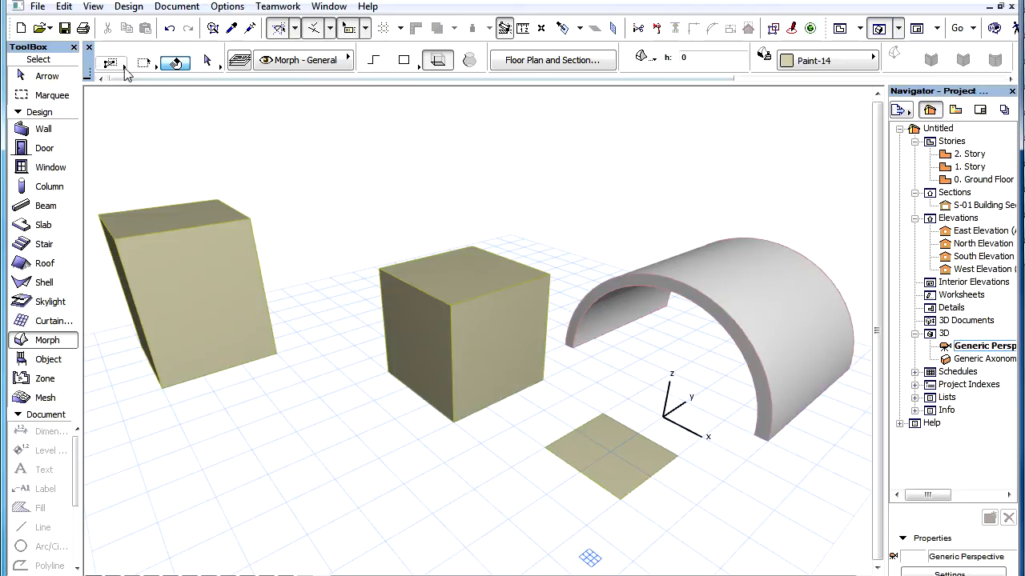
left_click(111, 65)
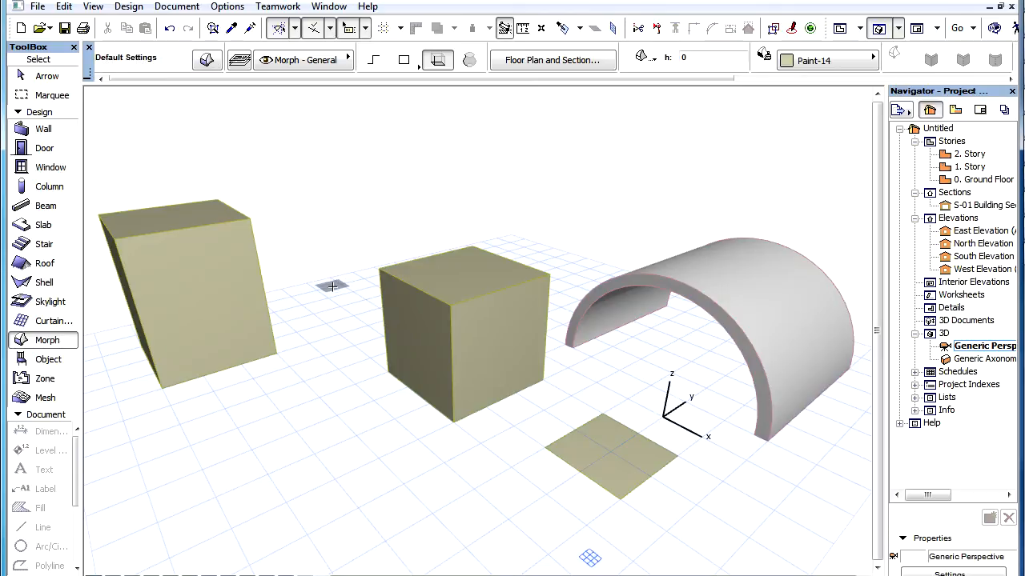
mouse_move(336, 291)
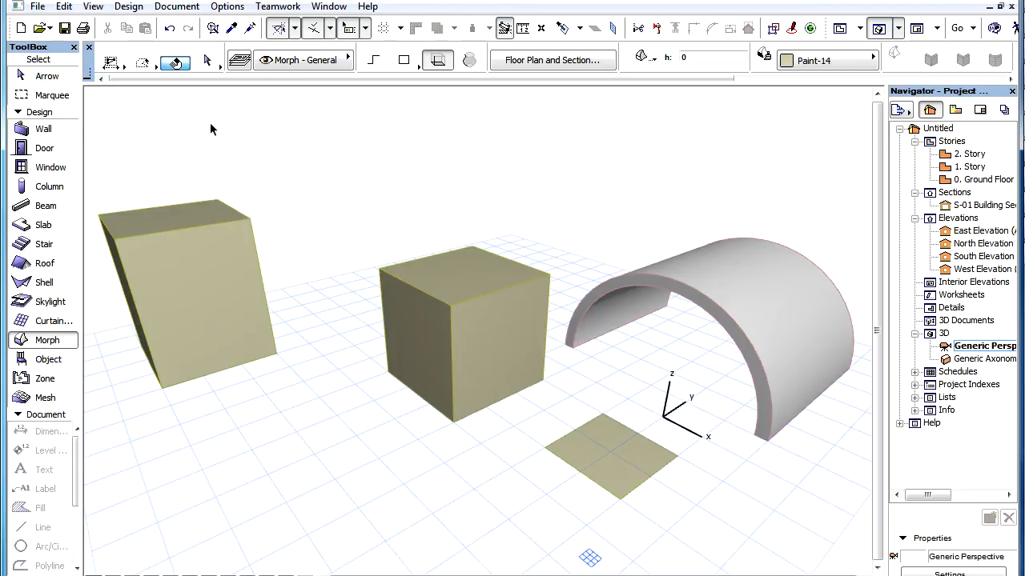
mouse_move(210, 62)
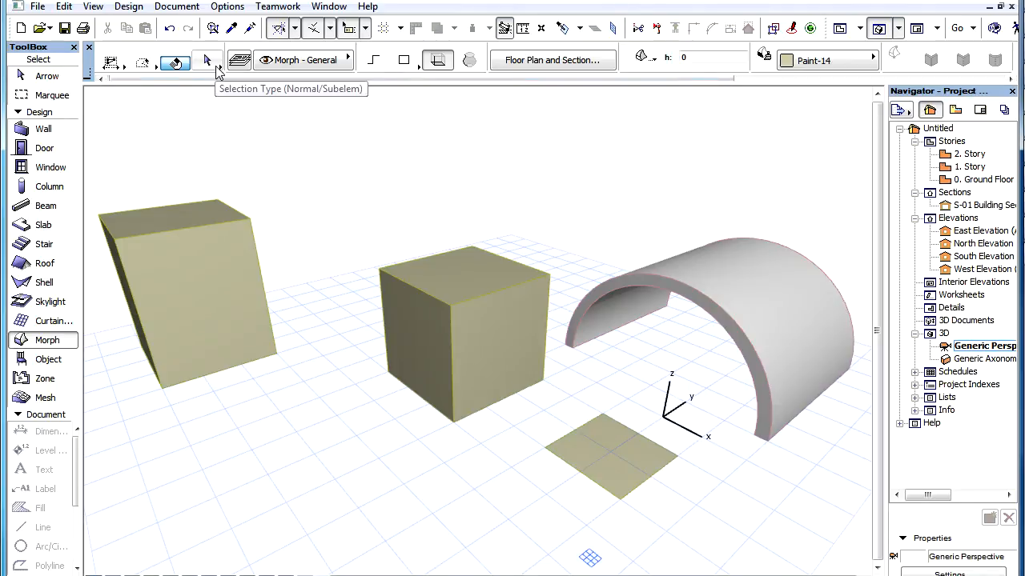
mouse_move(224, 55)
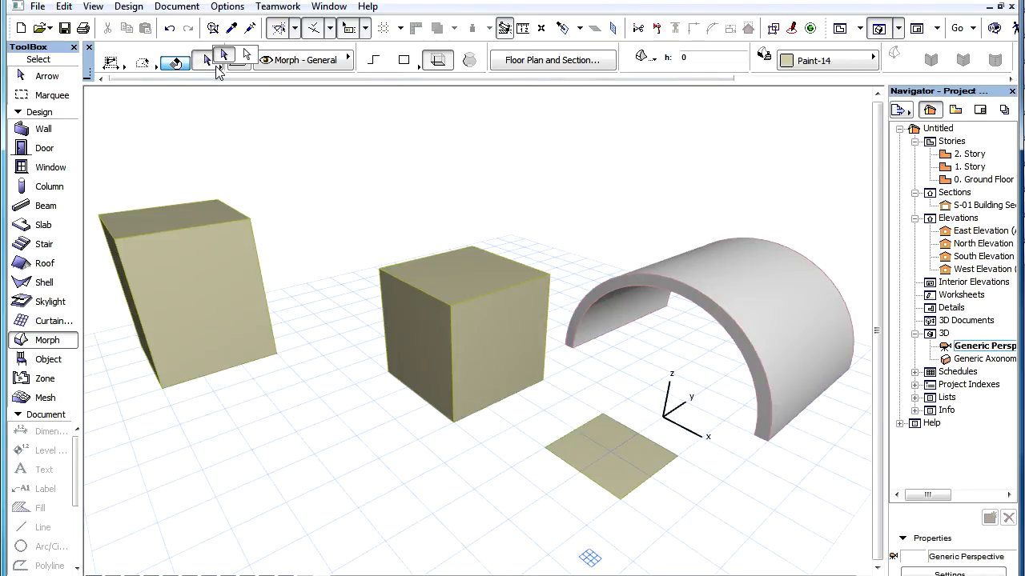
mouse_move(231, 65)
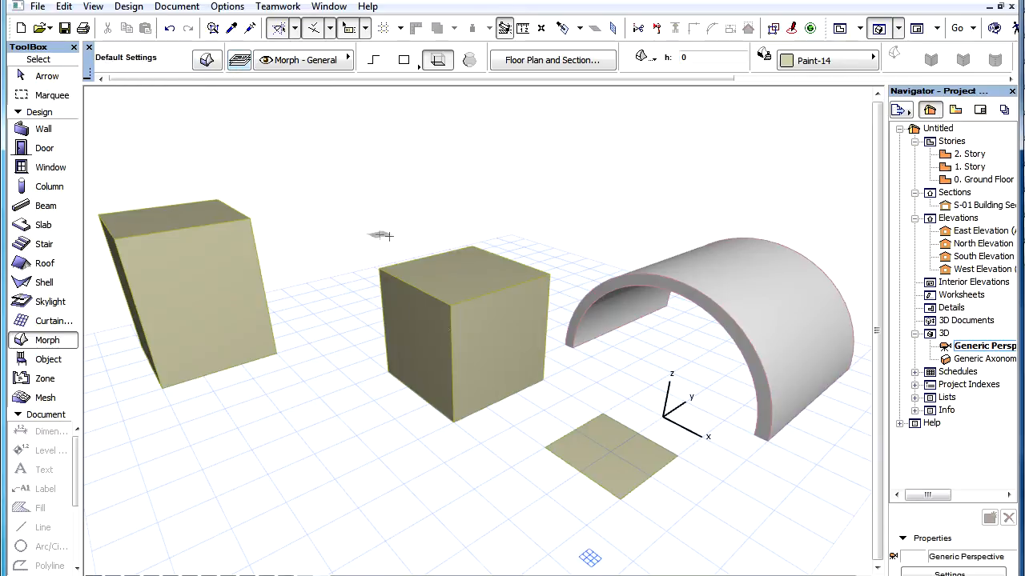
Deselect everything by picking empty space in the 3D view, leaving zero elements selected
left_click(464, 336)
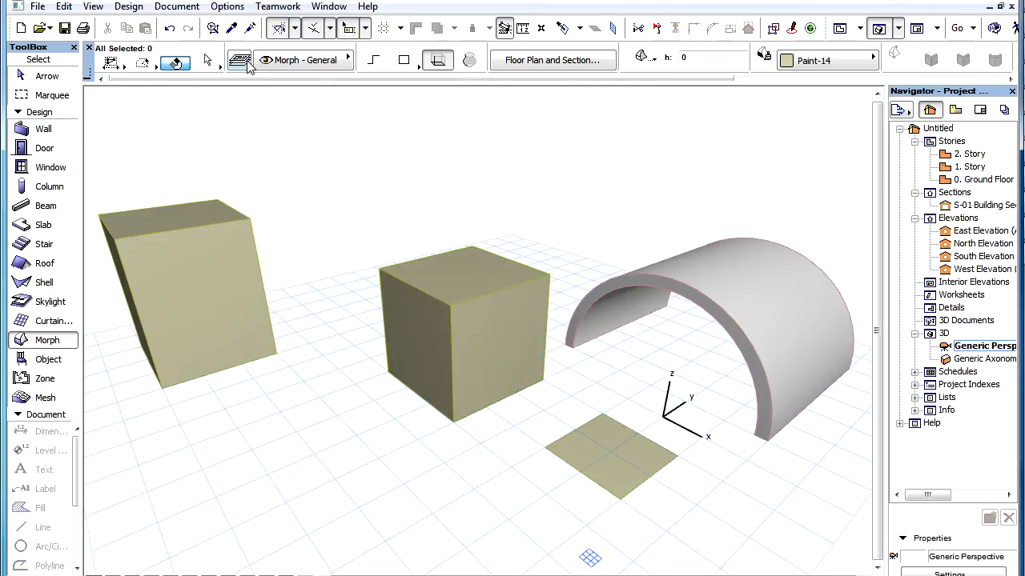
left_click(472, 328)
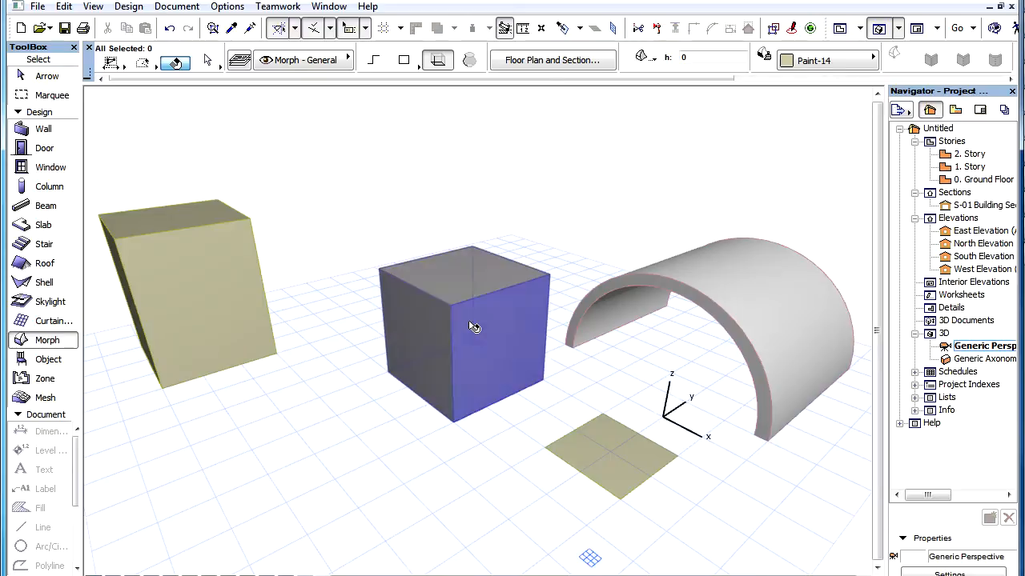
left_click(464, 328)
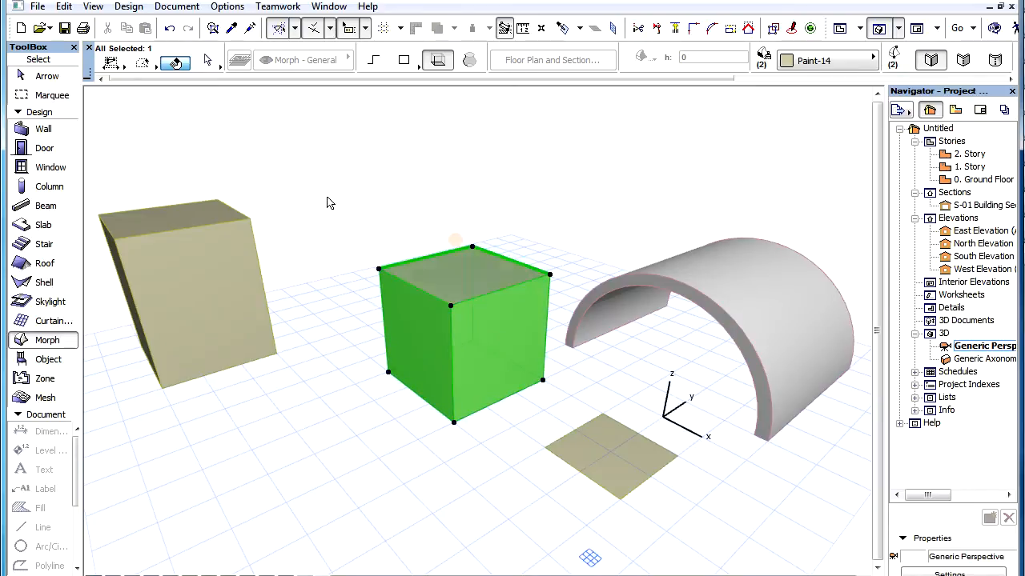
left_click(455, 240)
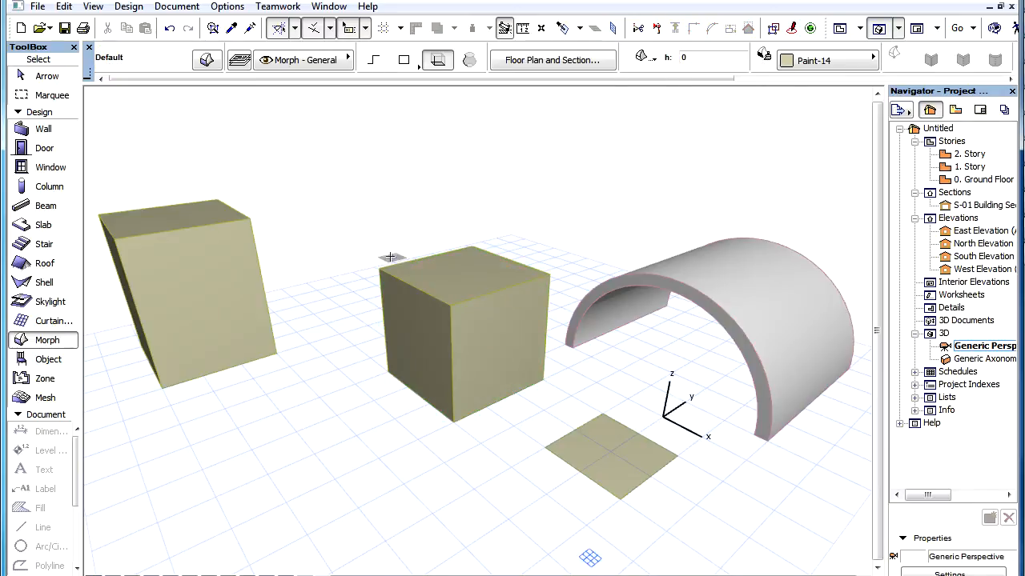
mouse_move(365, 244)
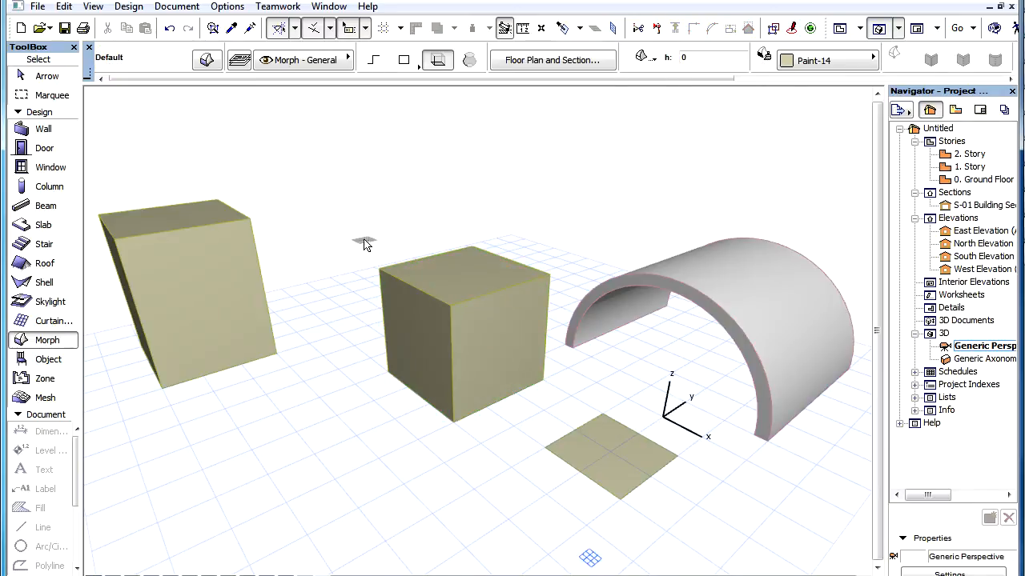